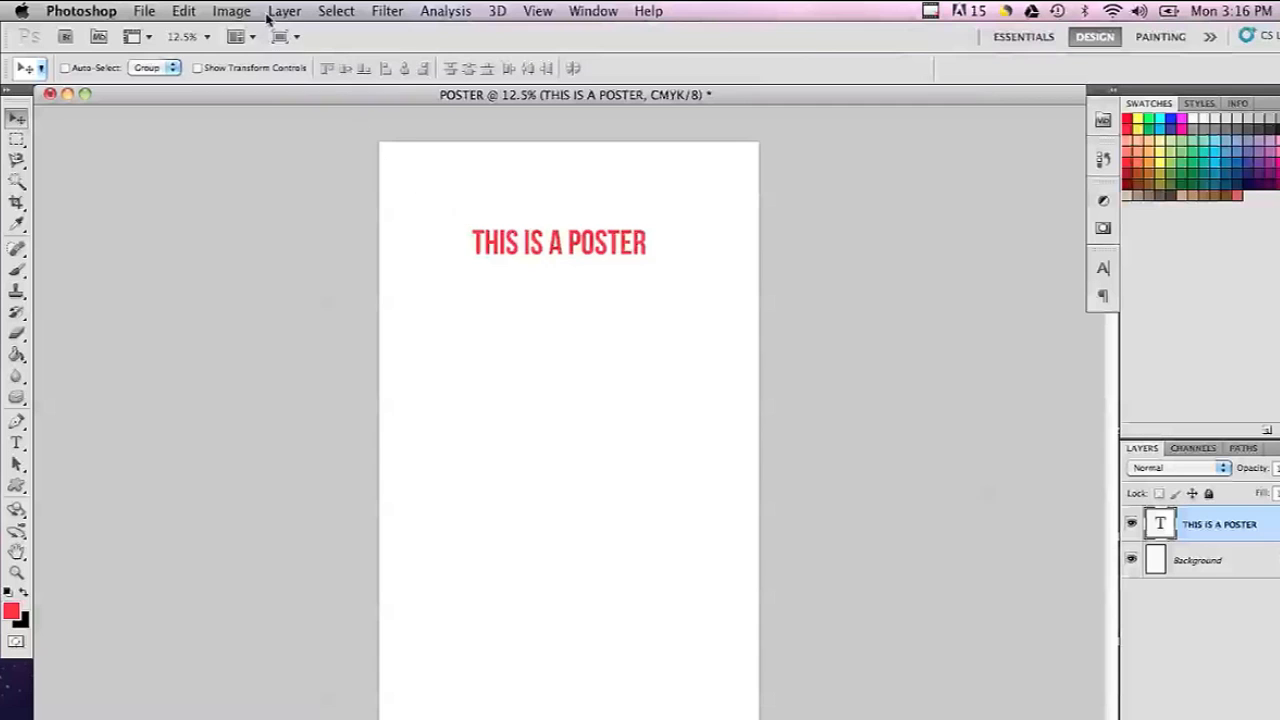
- Set the poster's Image Size resolution to 200 pixels/inch, giving 2200 × 3400 pixels
{"action": "left_click", "coordinate": [231, 11]}
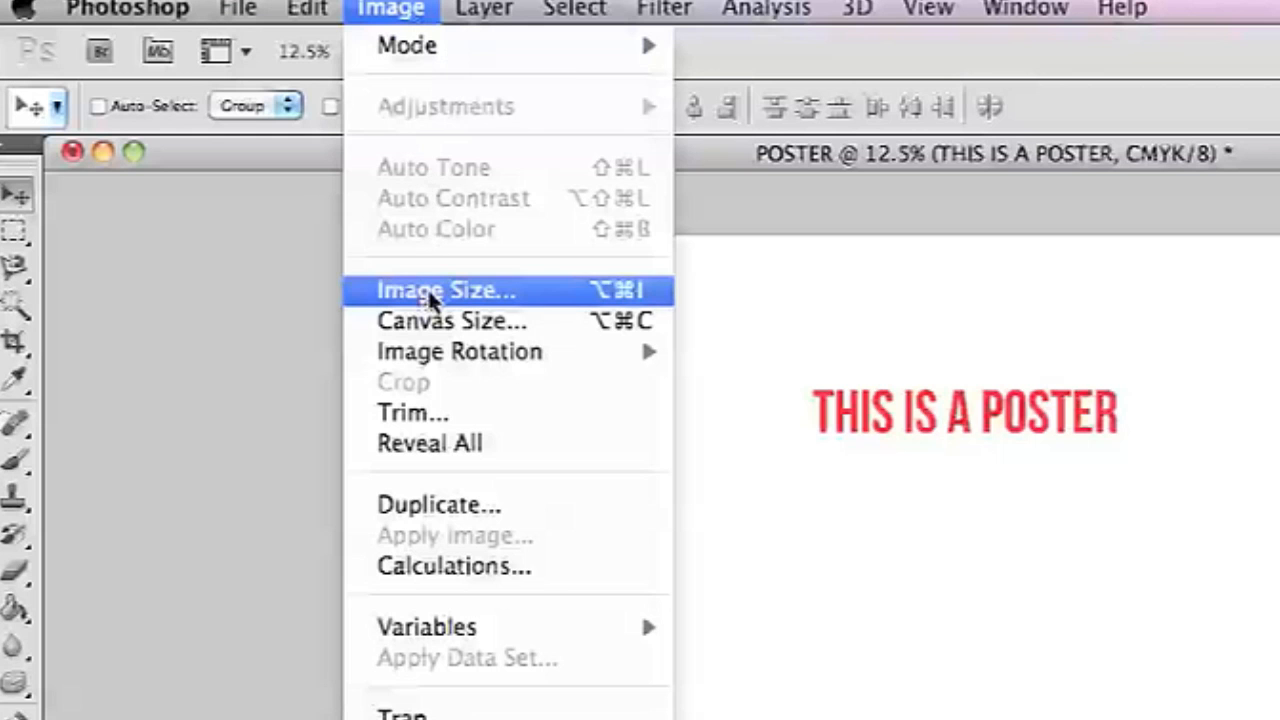
{"action": "left_click", "coordinate": [446, 290]}
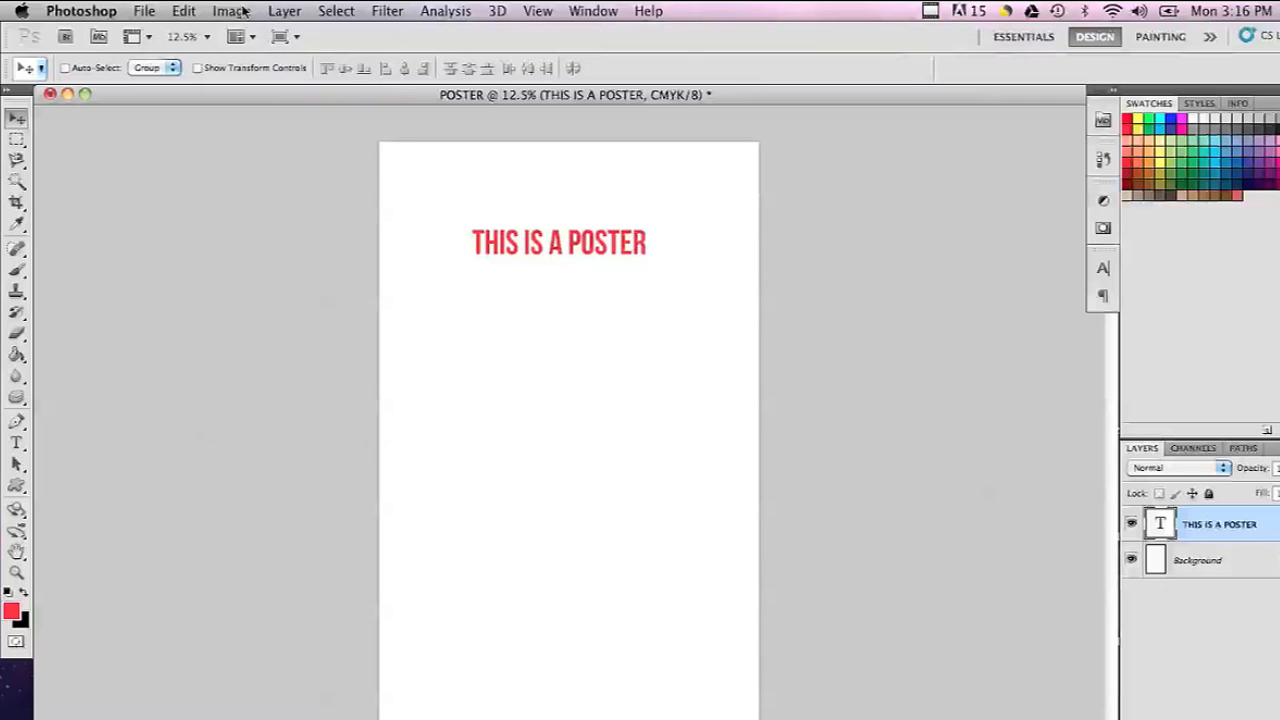
{"action": "left_click", "coordinate": [231, 11]}
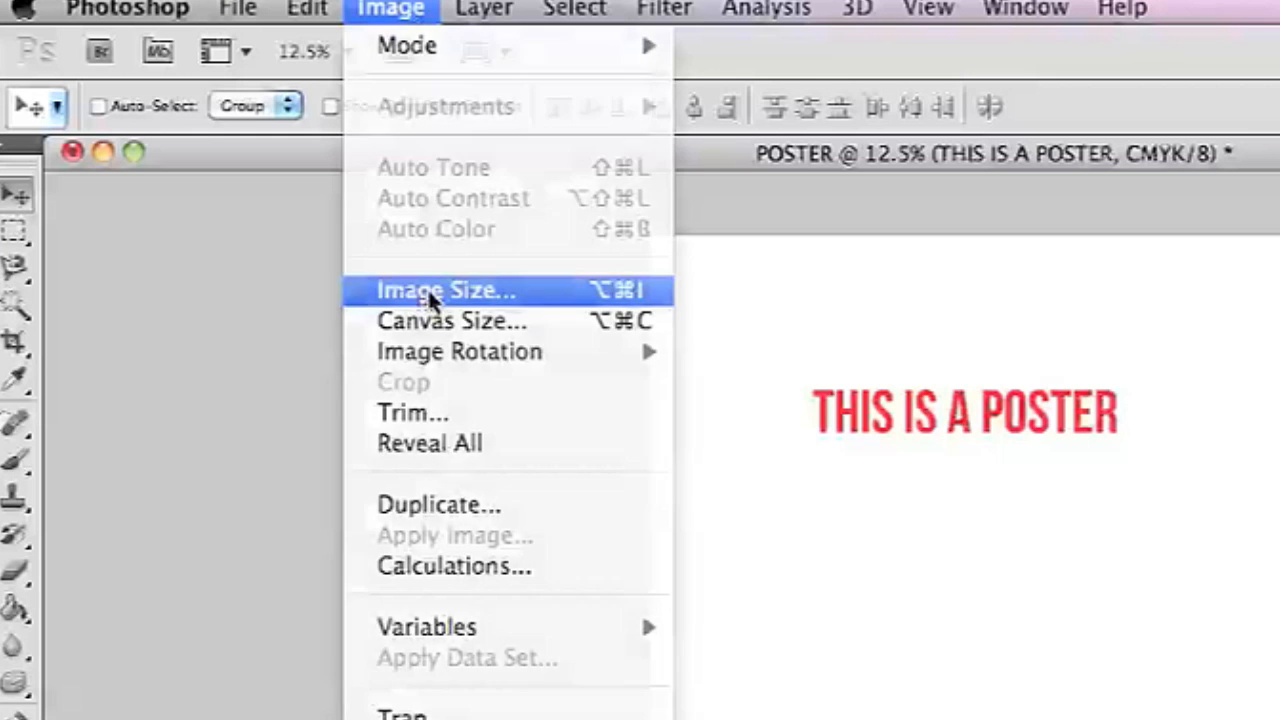
{"action": "left_click", "coordinate": [445, 290]}
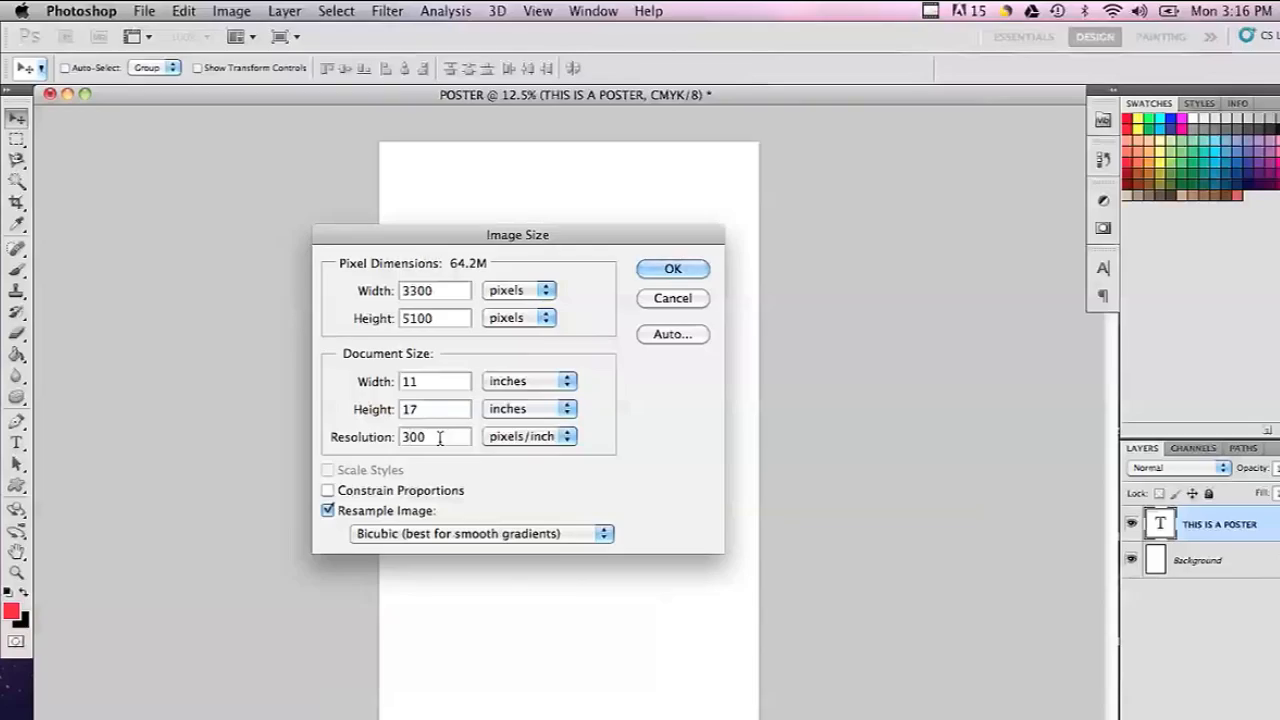
{"action": "type", "text": "200"}
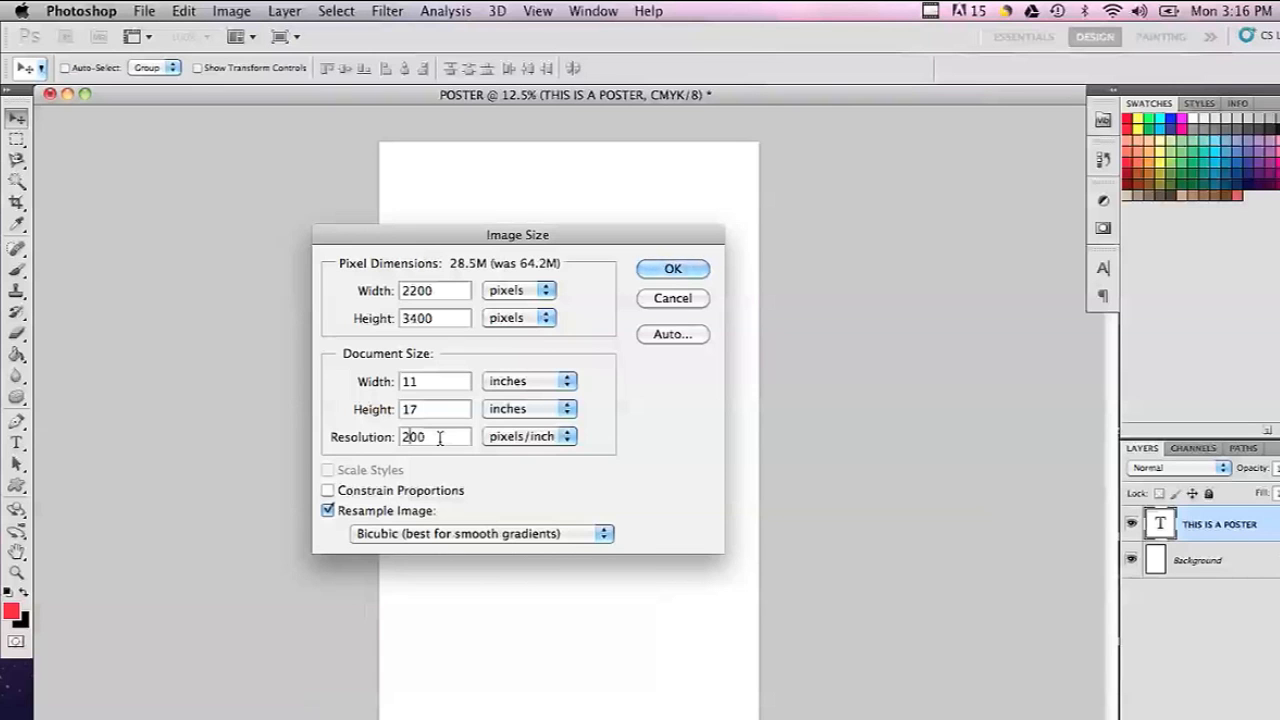